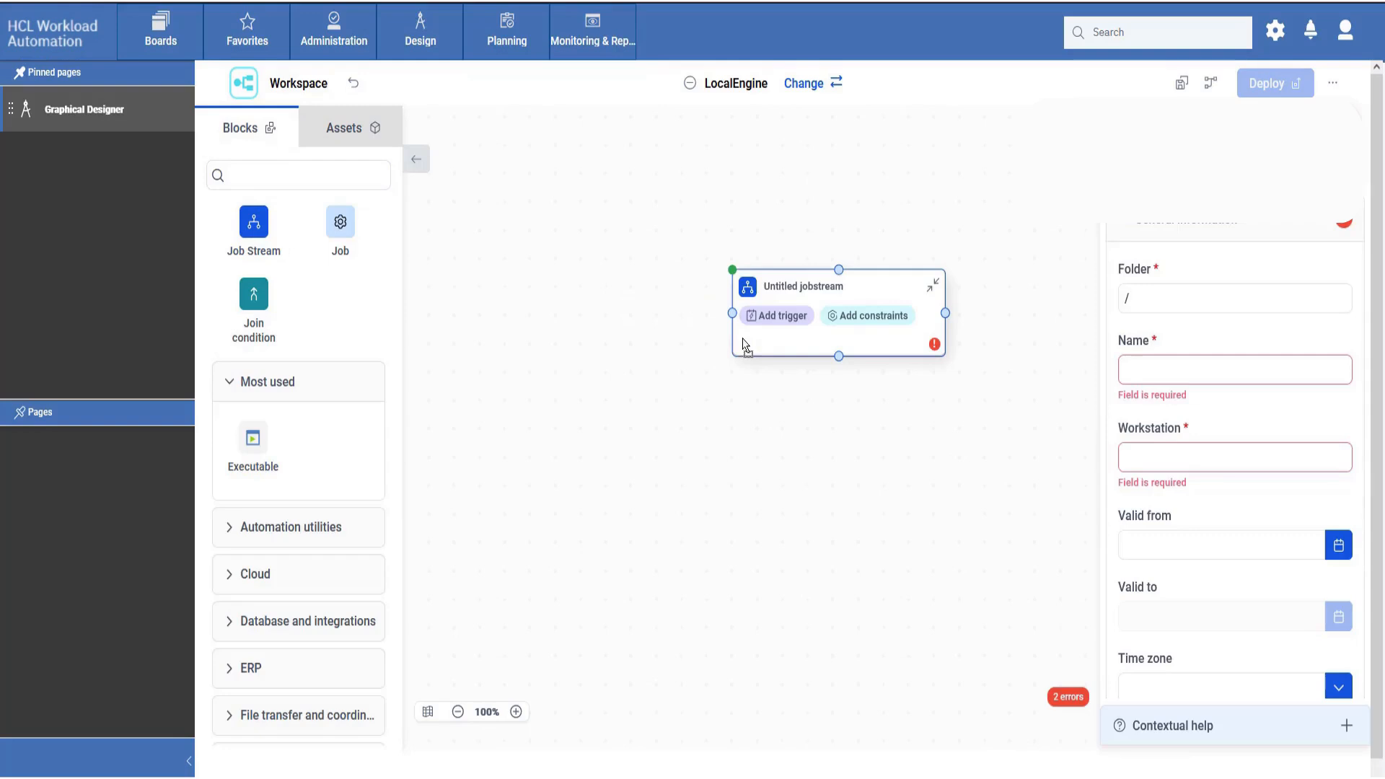
Name the new job stream JSDEM in the Job Stream properties Name field
click(1234, 369)
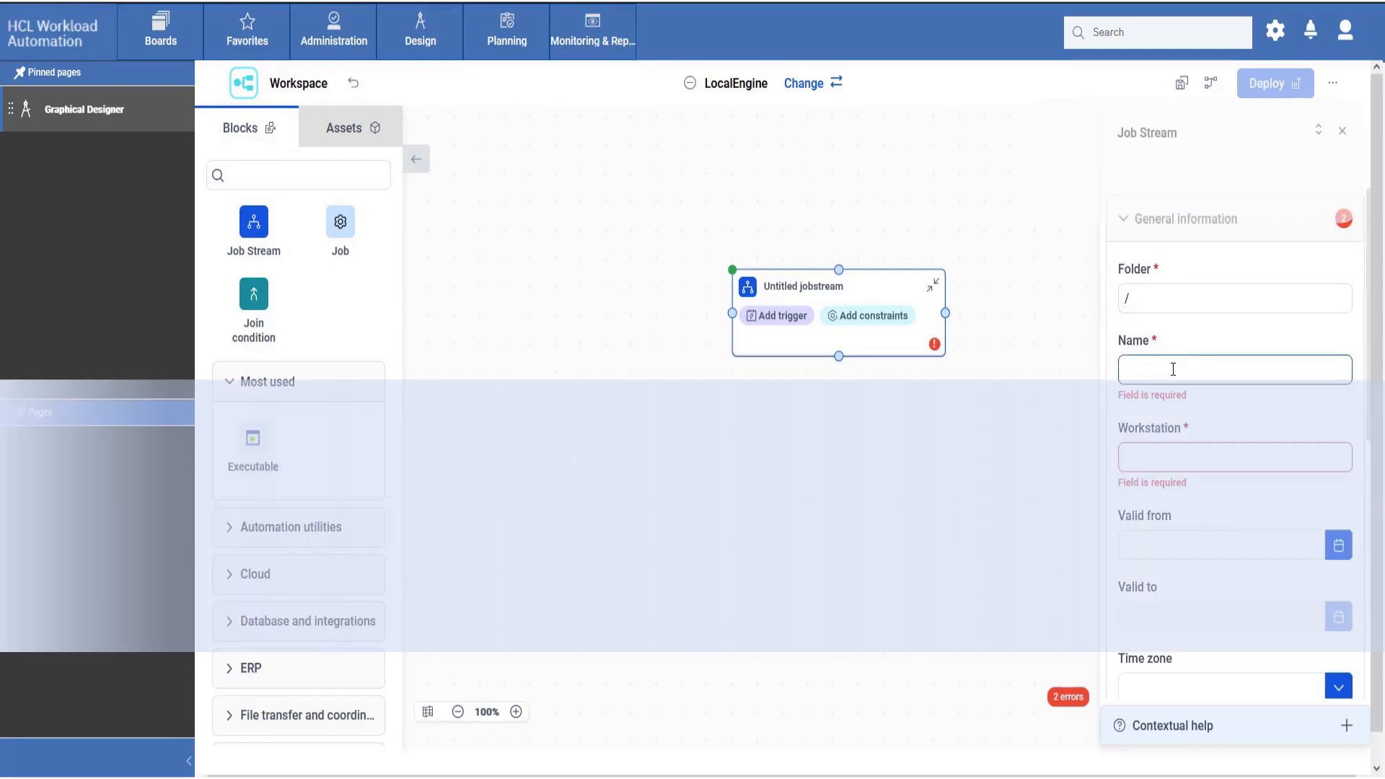
text(JS)
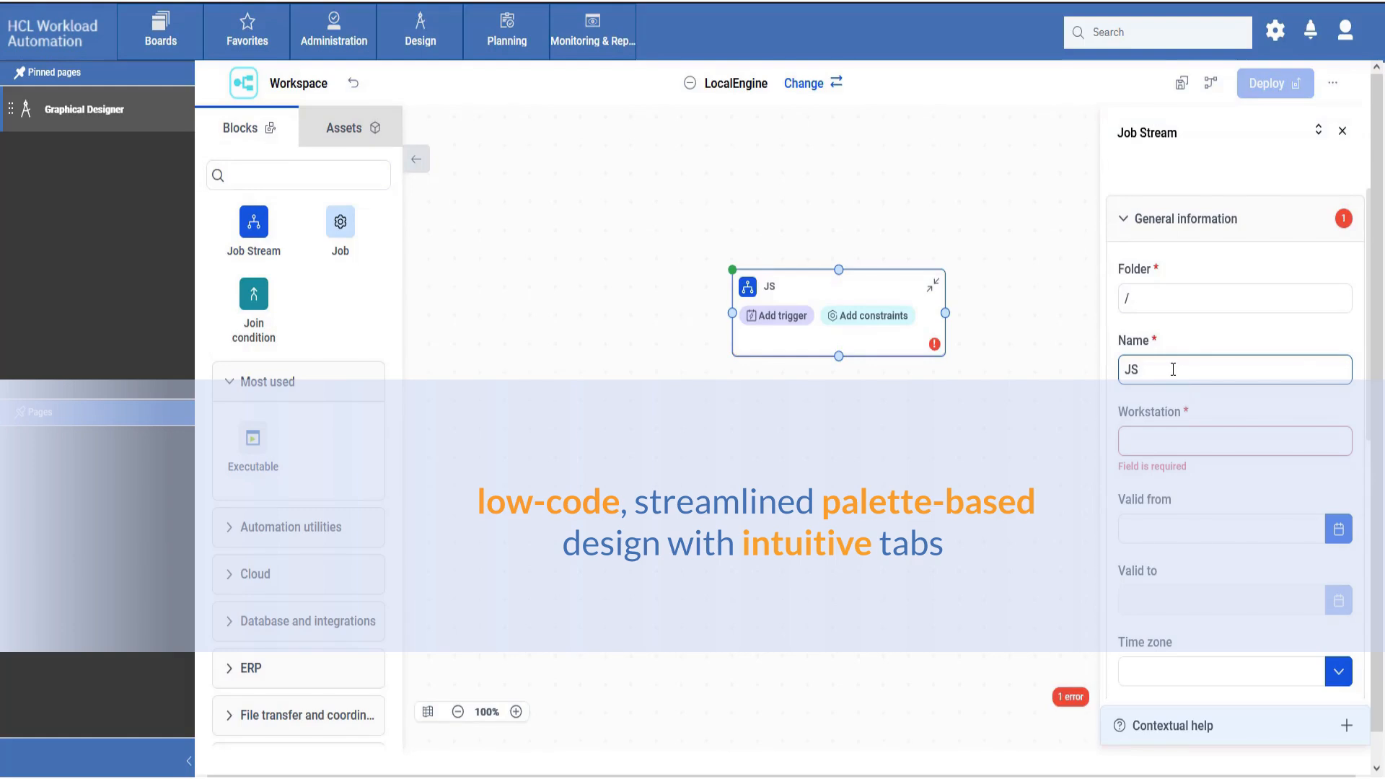
text(DEM)
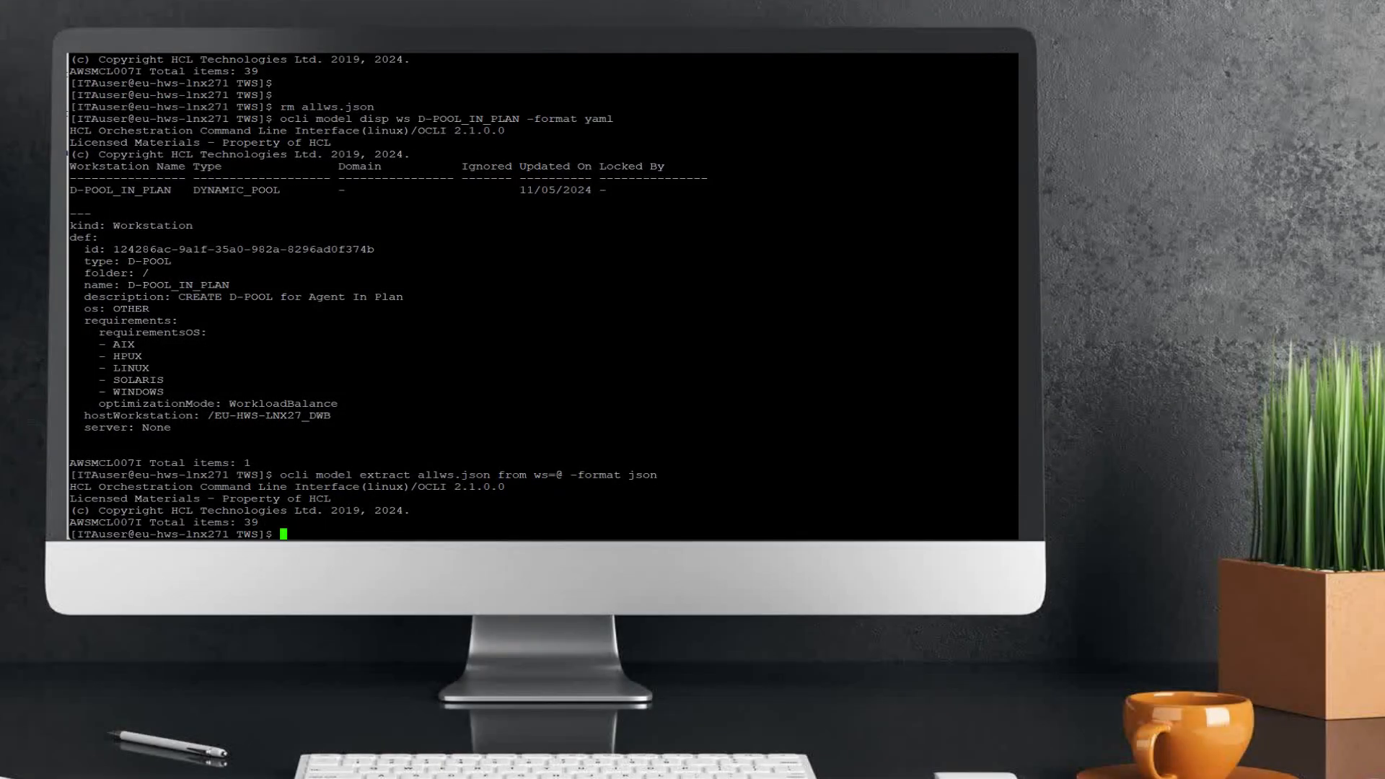
Print the extracted workstation definitions with 'cat allws.json'
text(cat allws)
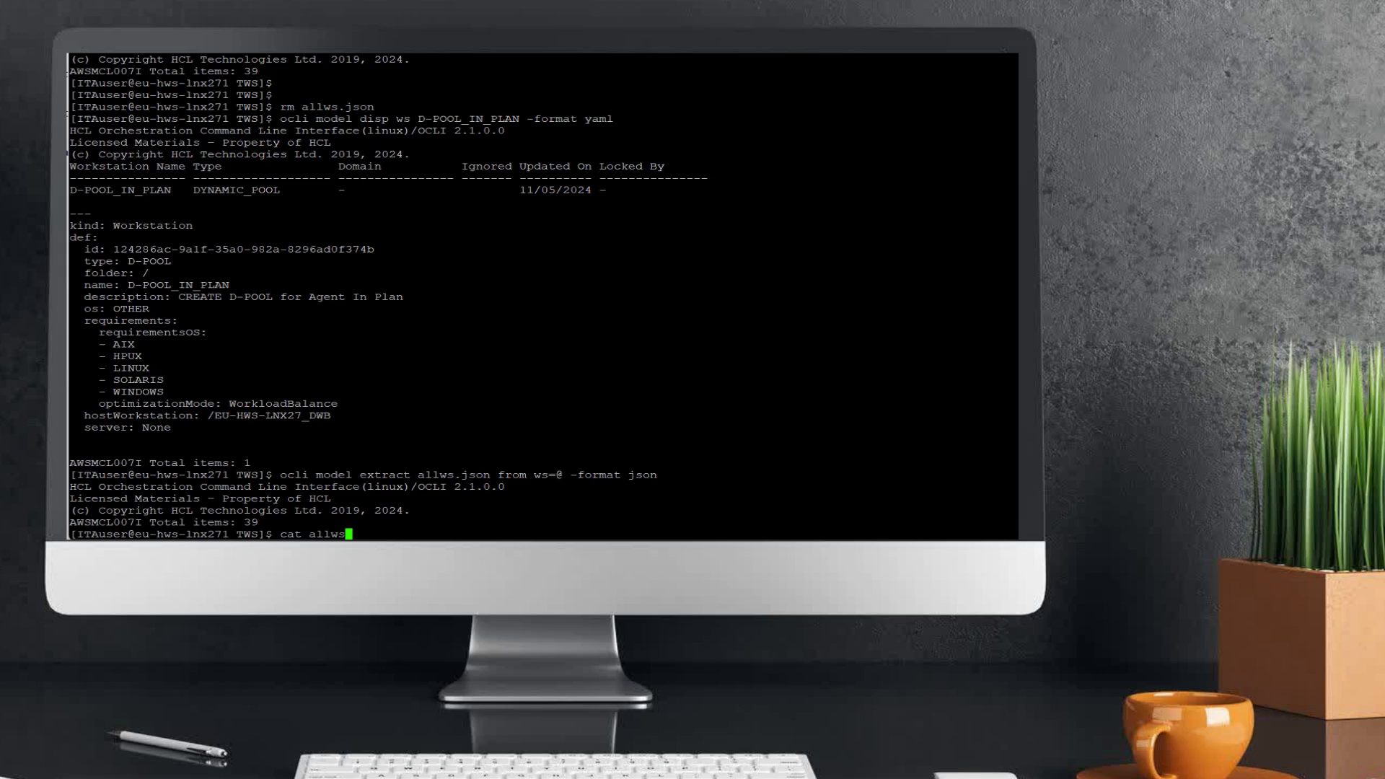
key(Return)
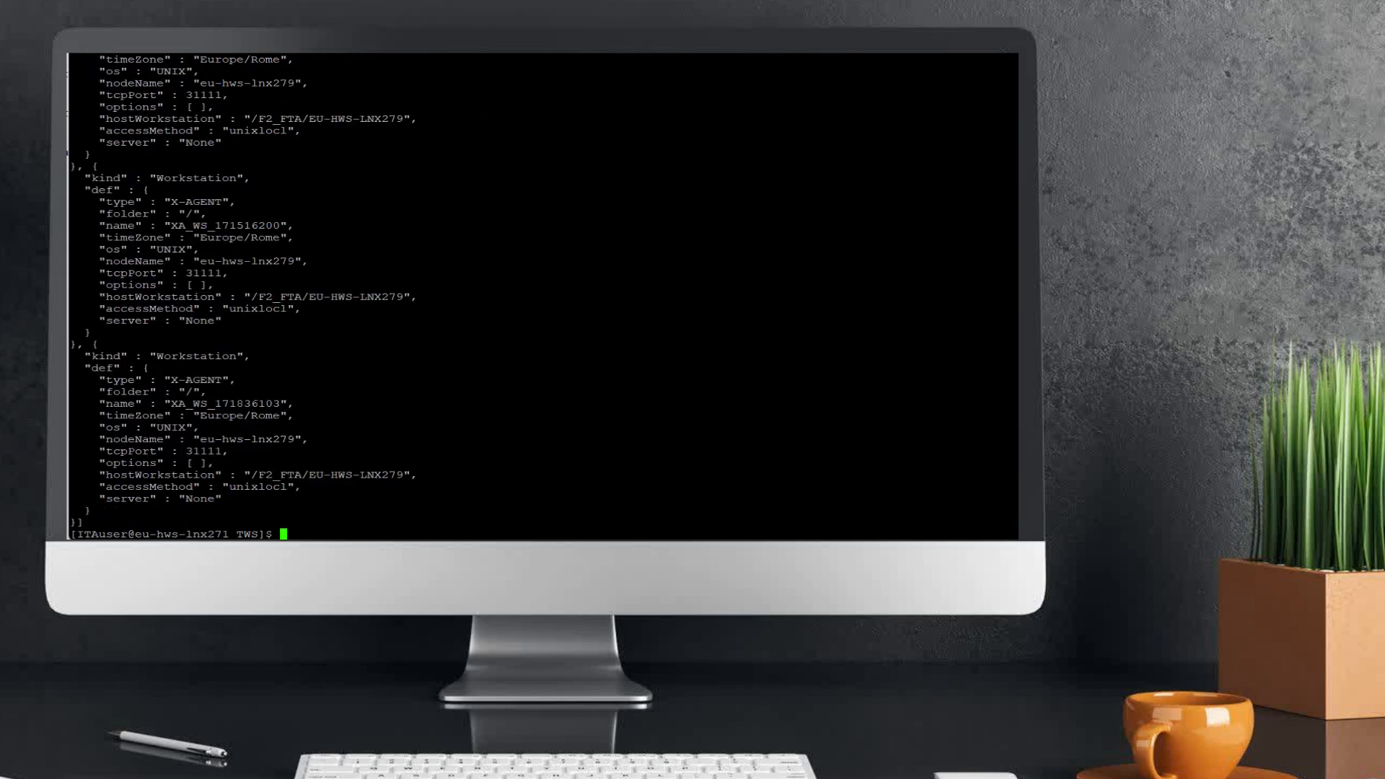
Extract all workstations again to allws.yaml in YAML format and begin 'cat allws' to view it
text(ocli model extract allws.yaml from ws=@ -format ya)
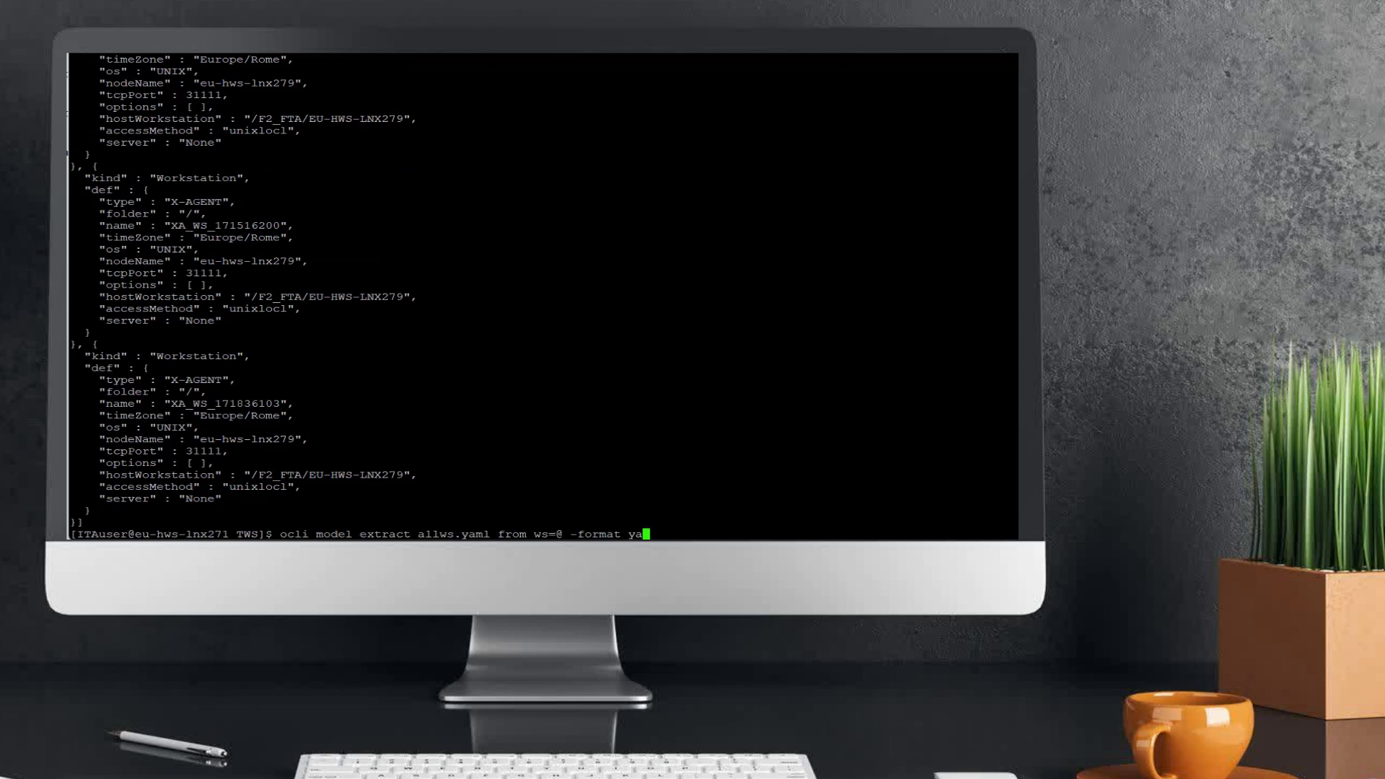
key(Return)
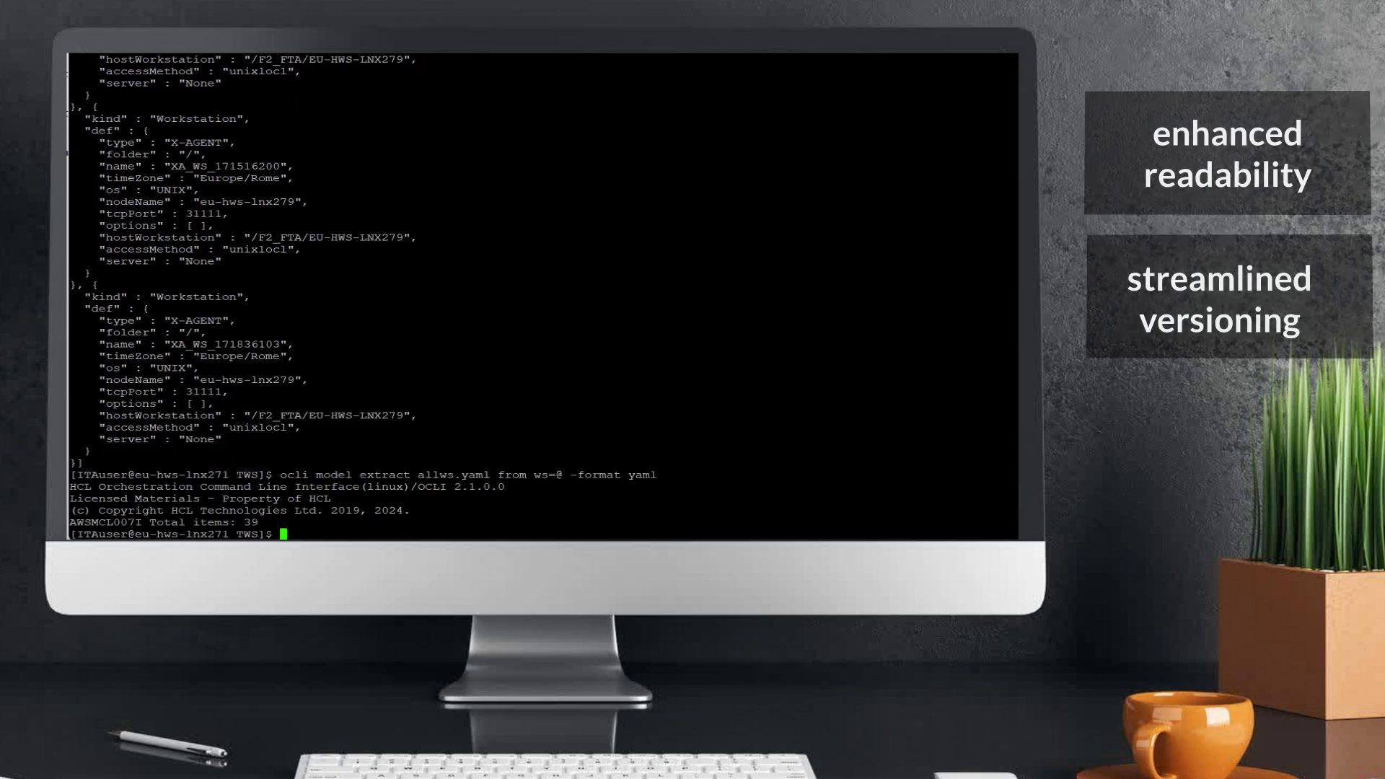
text(ca)
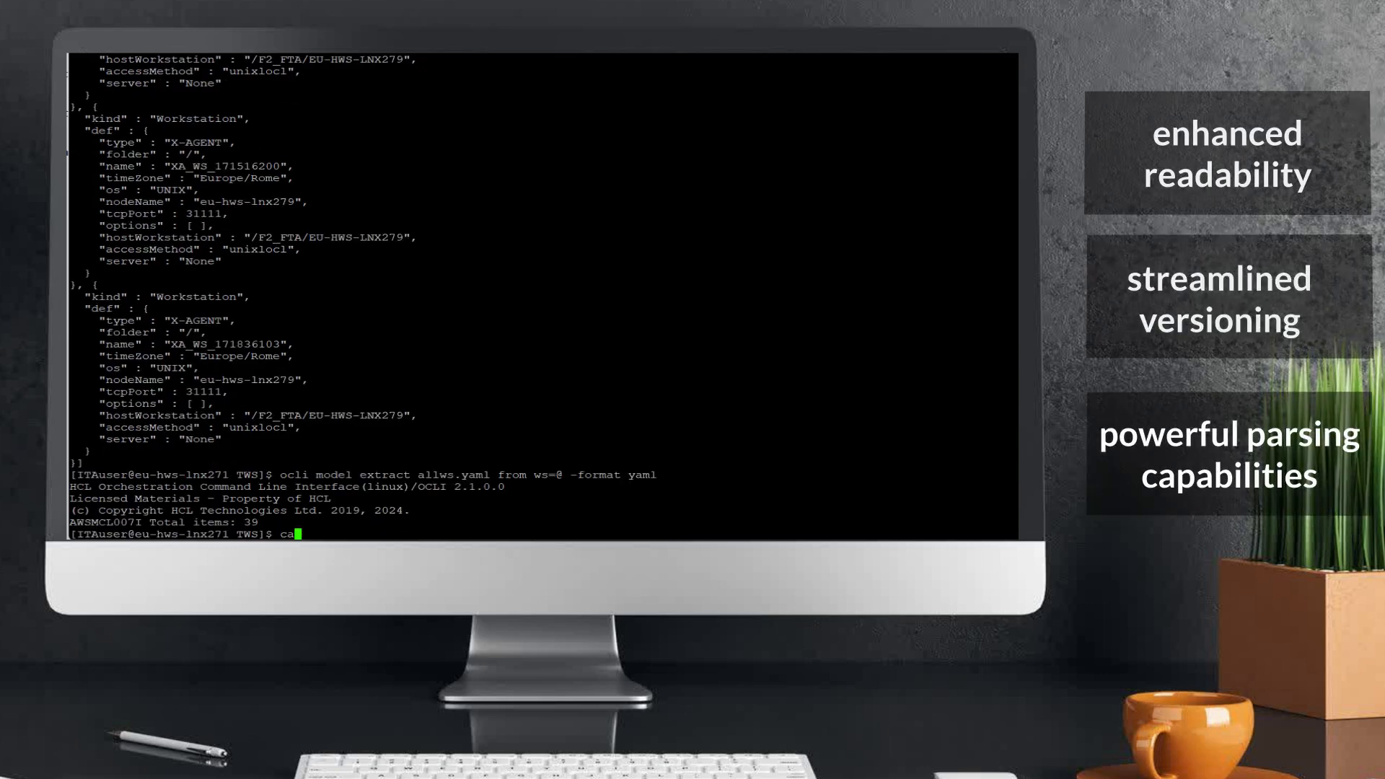
text(t allws)
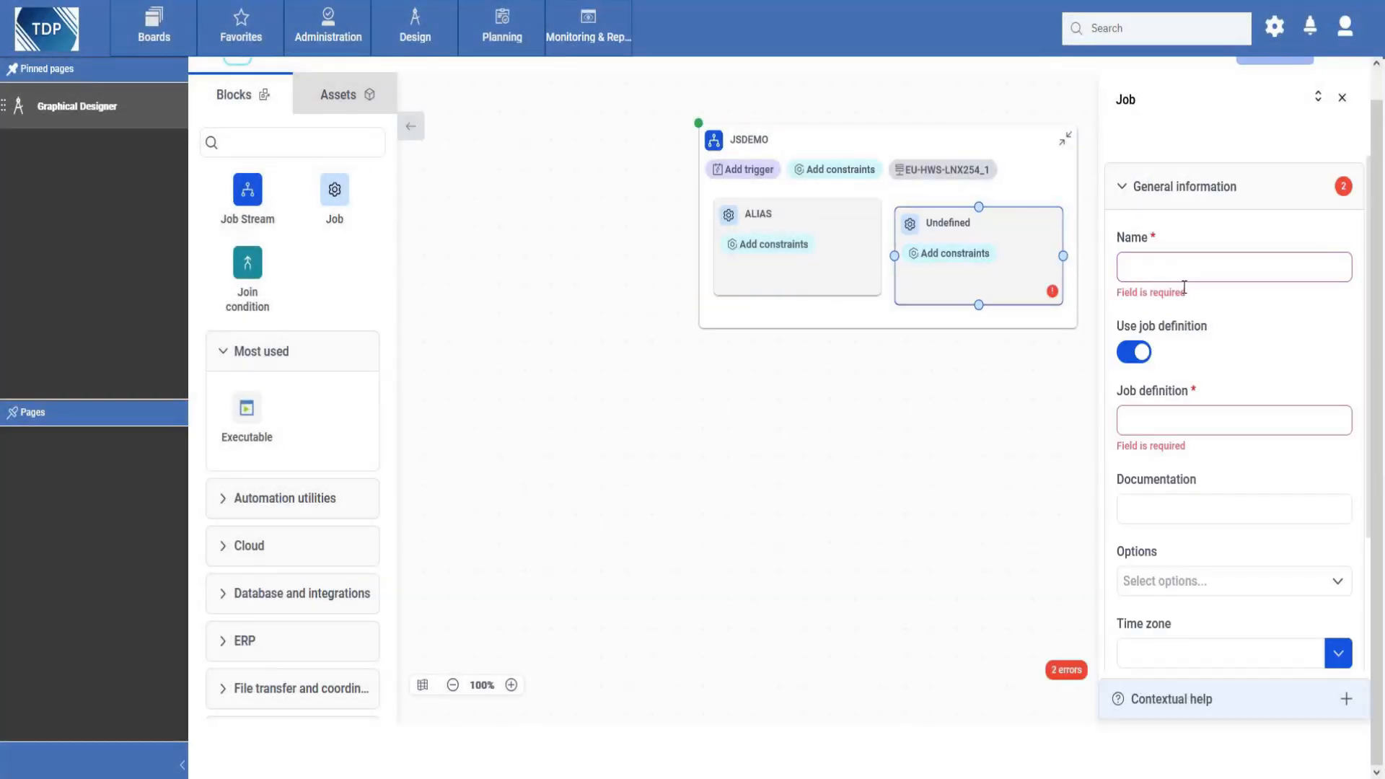
Name the new job EmbeddedJOB
text(Embedd)
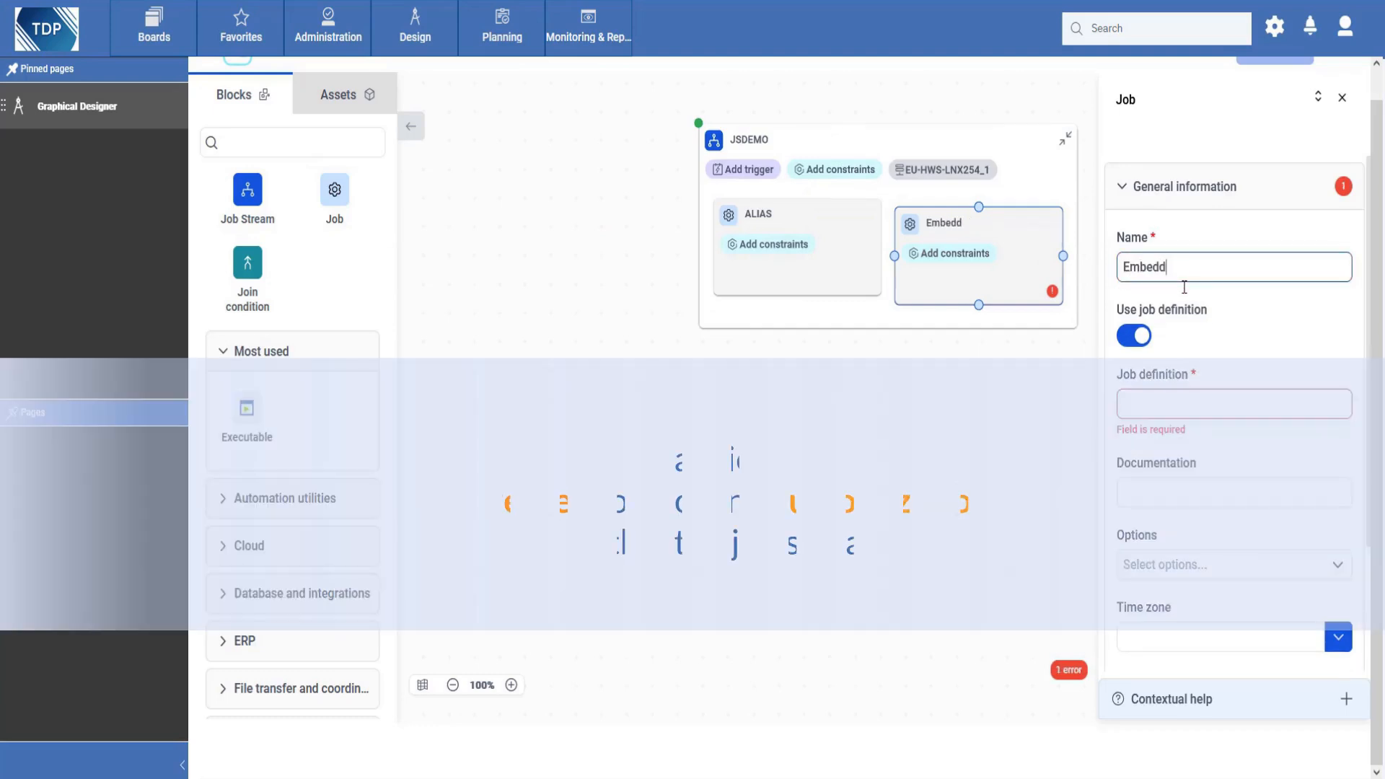
text(J)
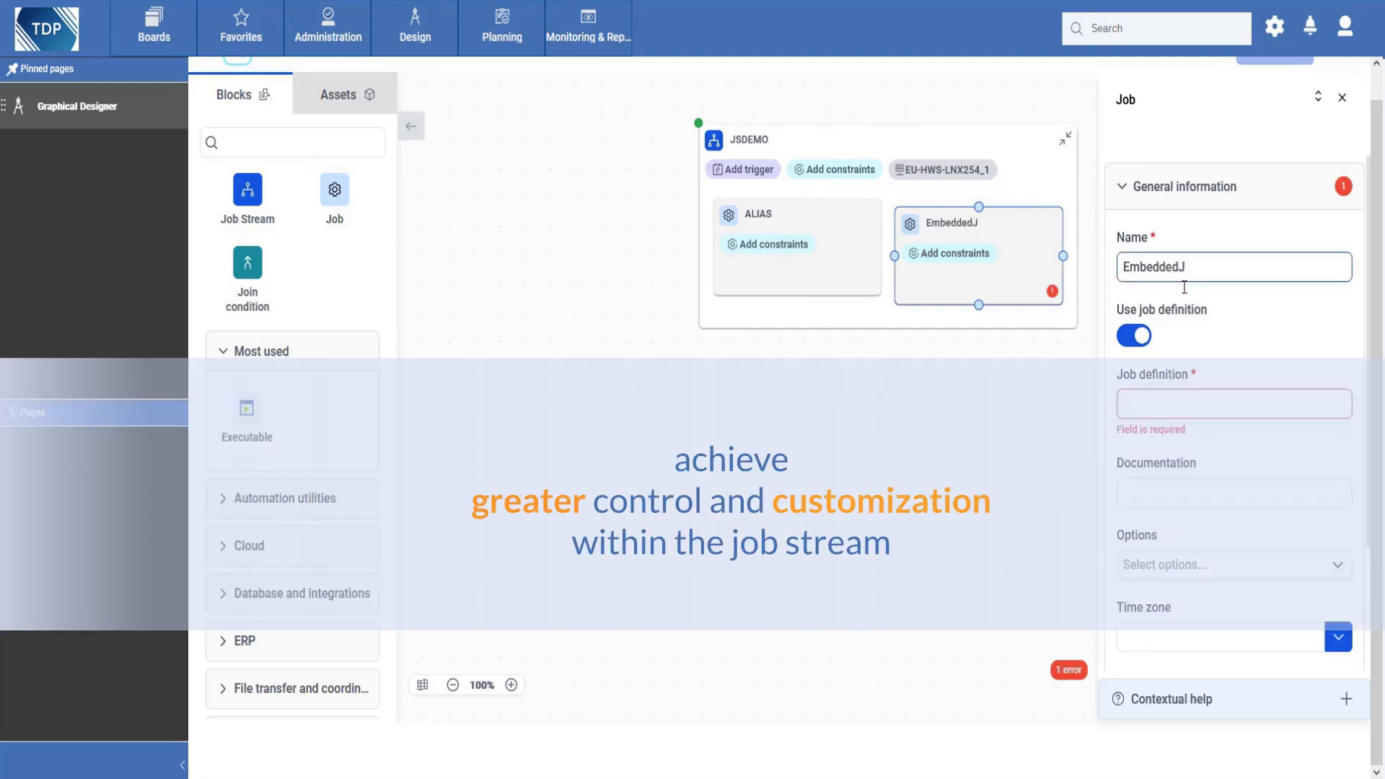
text(OB)
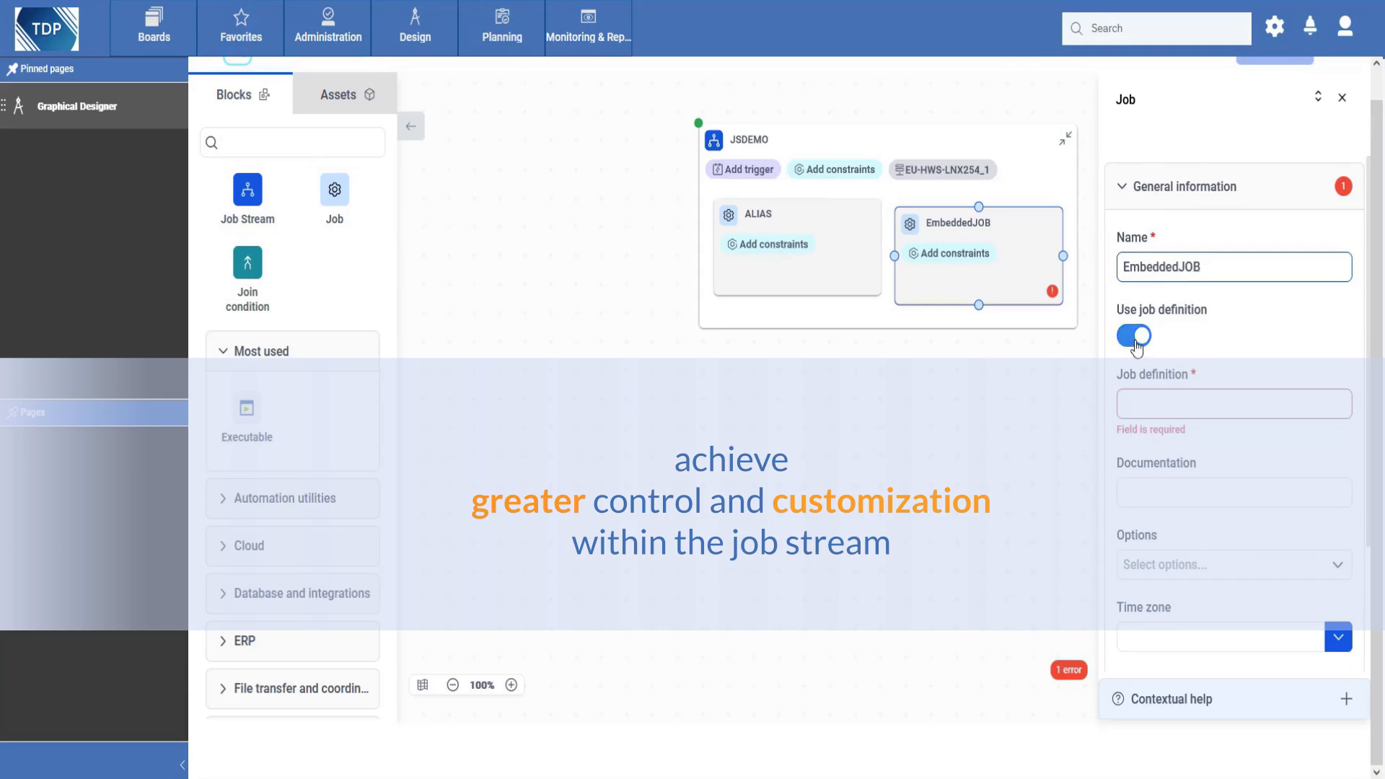
Turn off Use job definition, assign workstation EU-HWS-LNX254_1, and begin the description 'embe'
click(1135, 336)
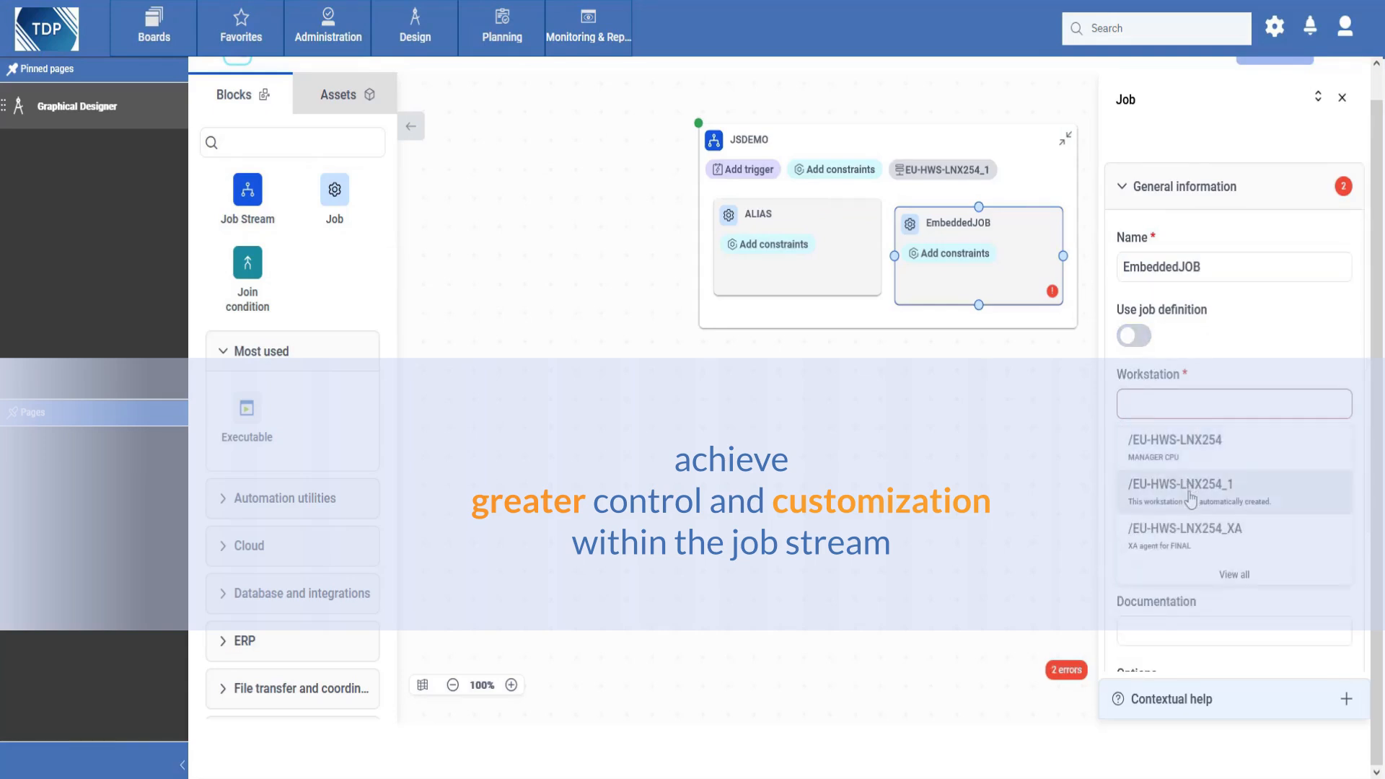
click(1184, 483)
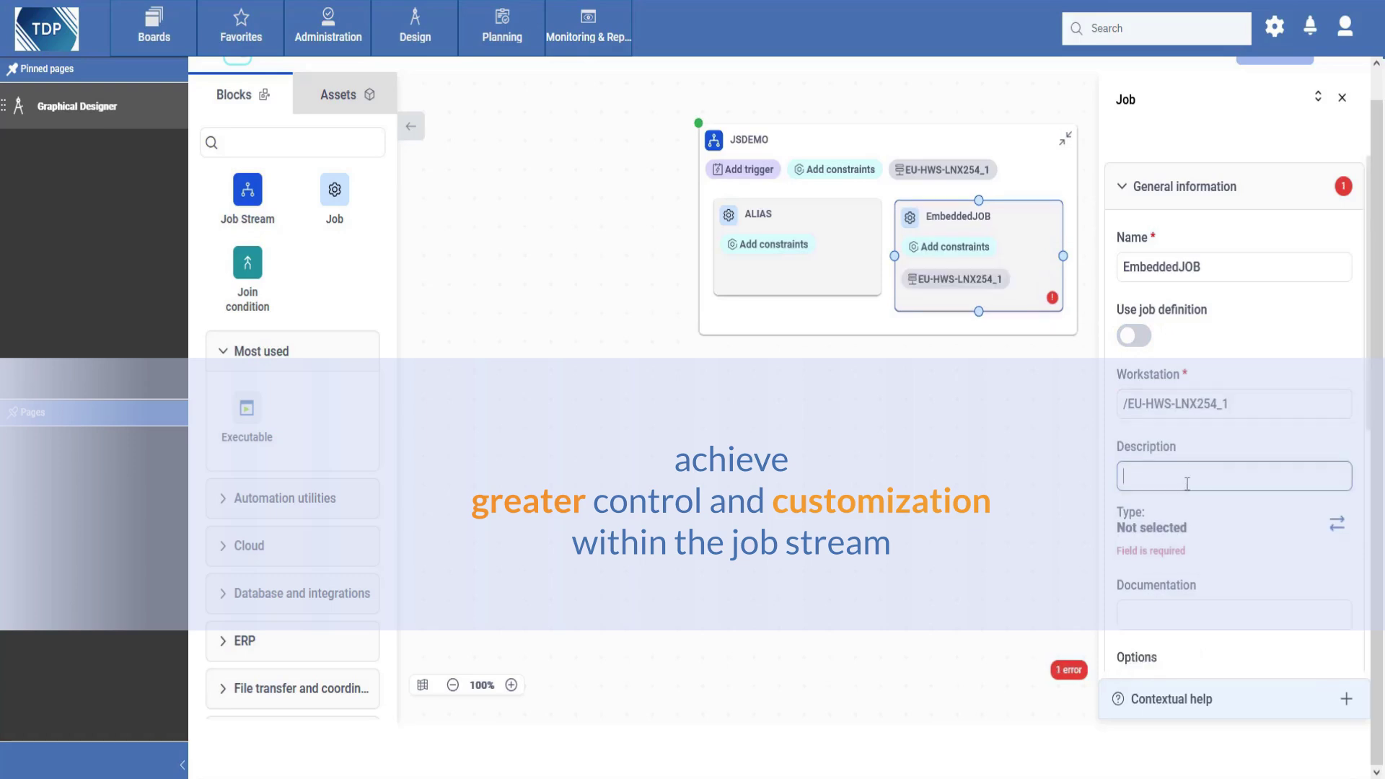
text(embe)
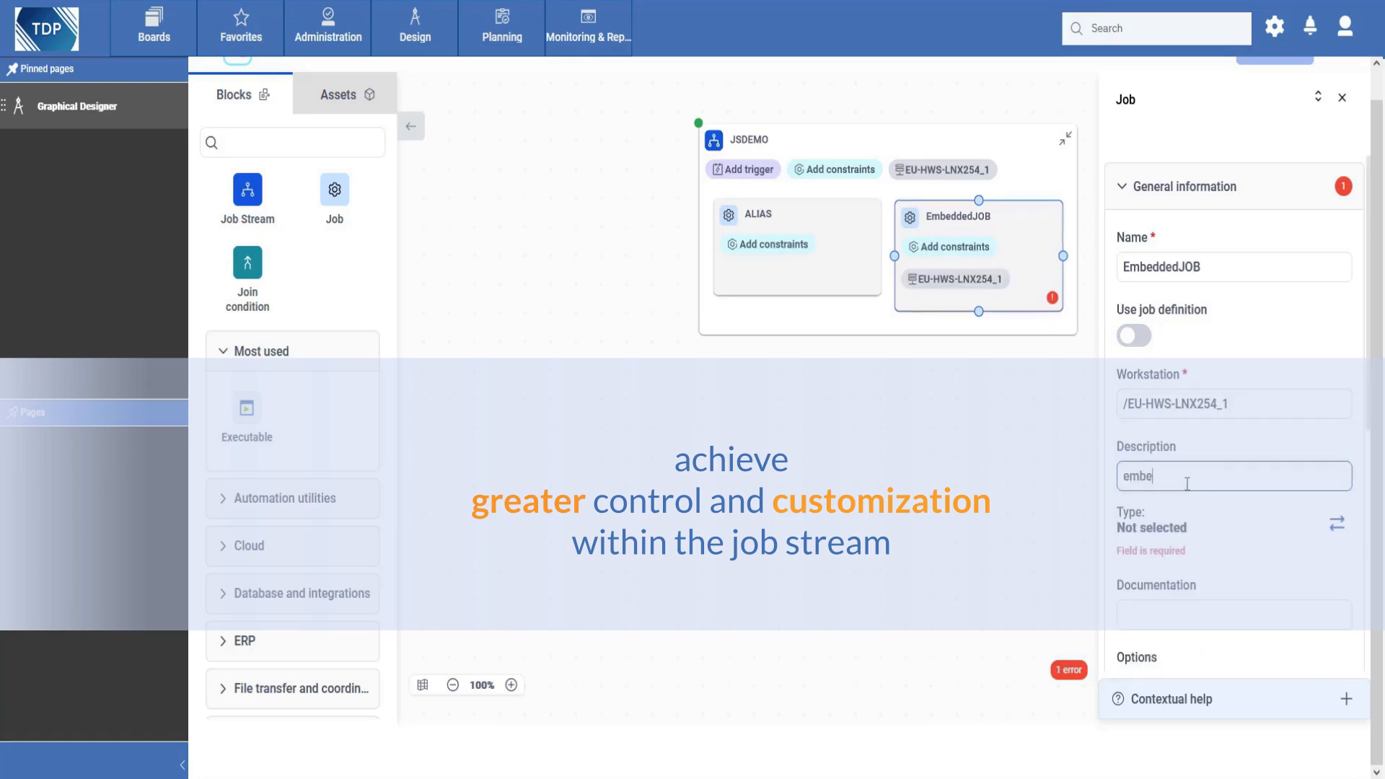